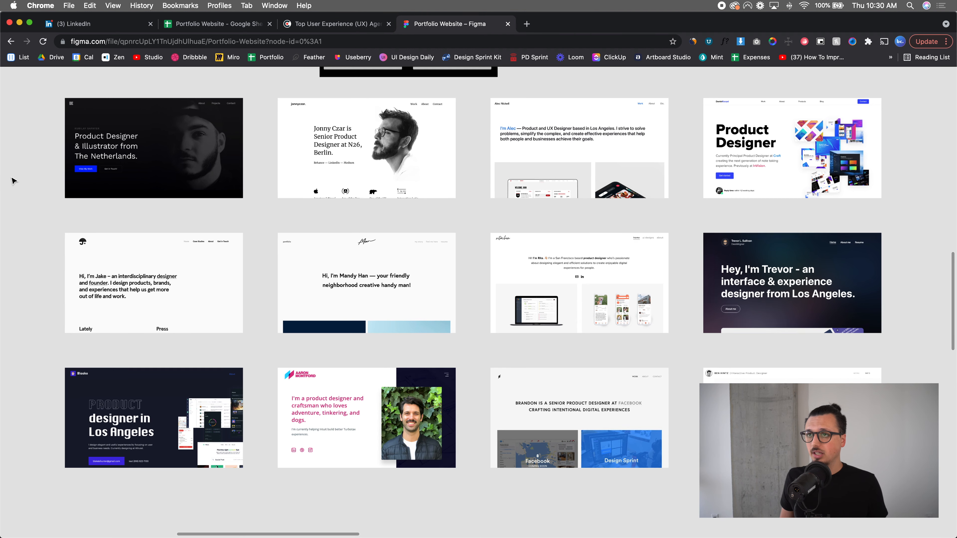
- Bring up LinkedIn's Premium plans page comparing Career, Business, Sales Navigator and Recruiter Lite
left_click(73, 24)
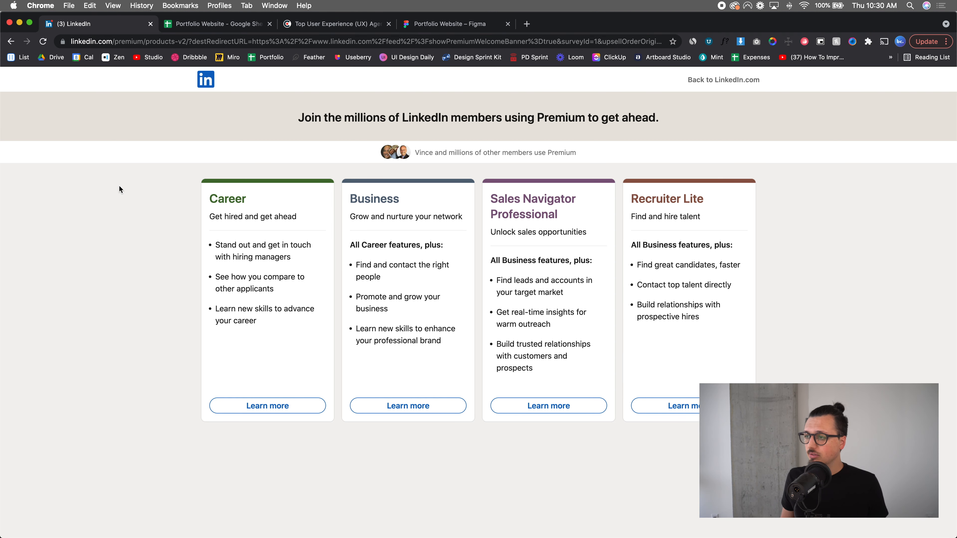
mouse_move(127, 243)
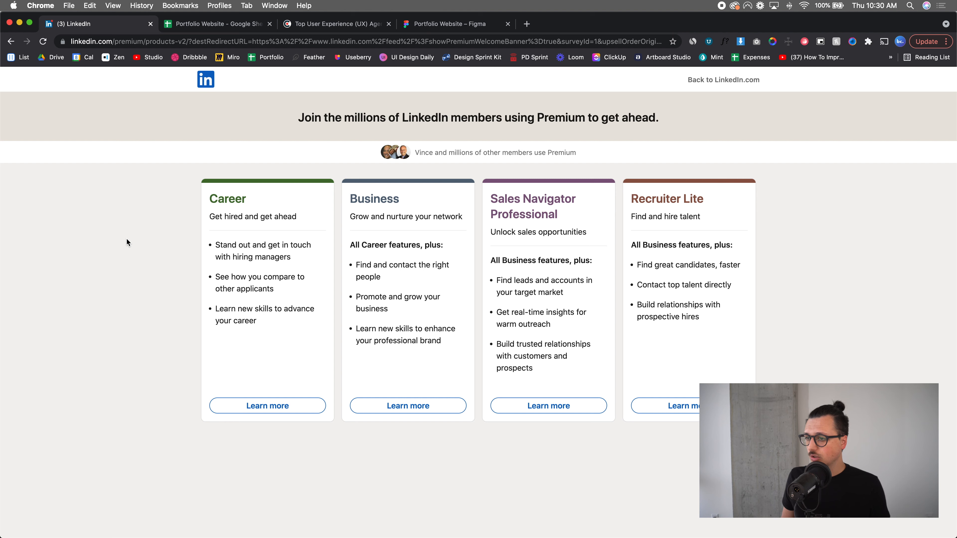
mouse_move(218, 318)
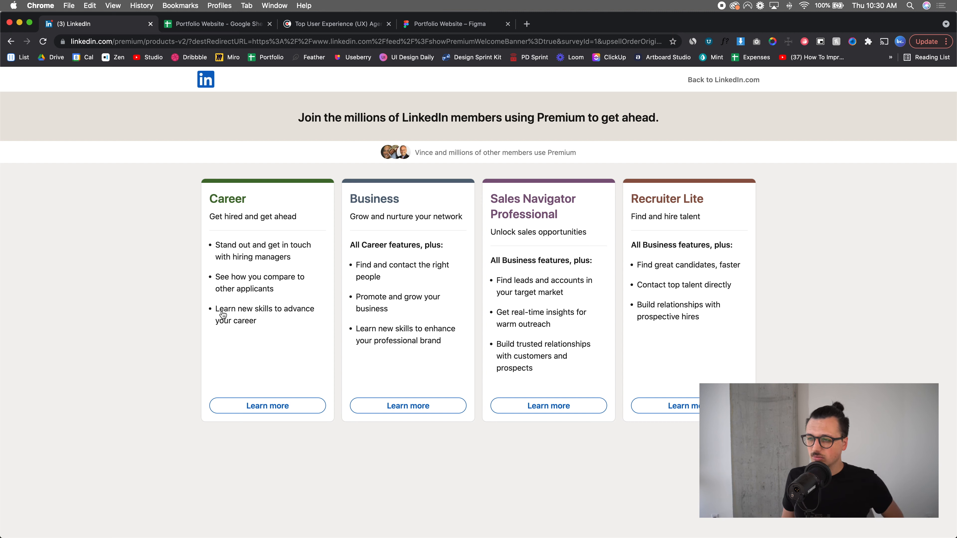
mouse_move(225, 222)
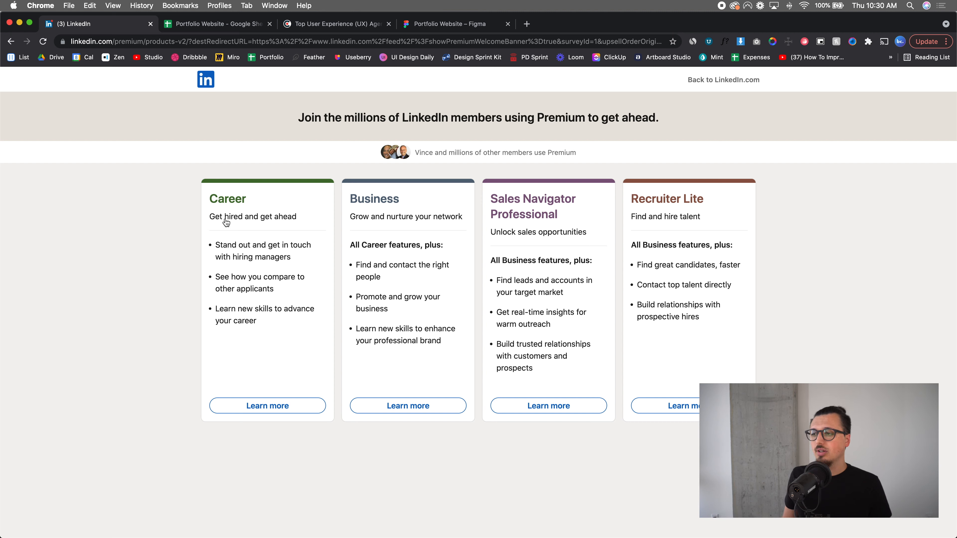
mouse_move(173, 292)
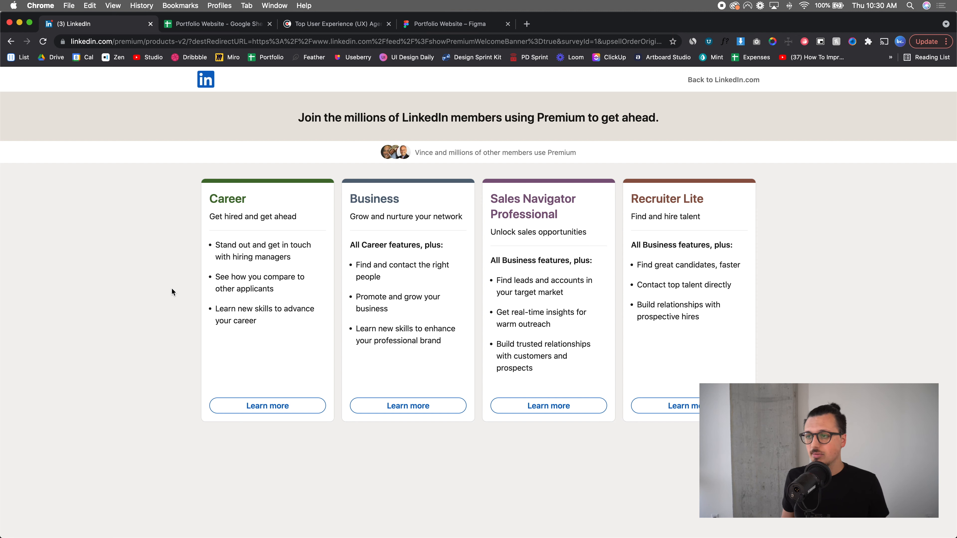
mouse_move(152, 277)
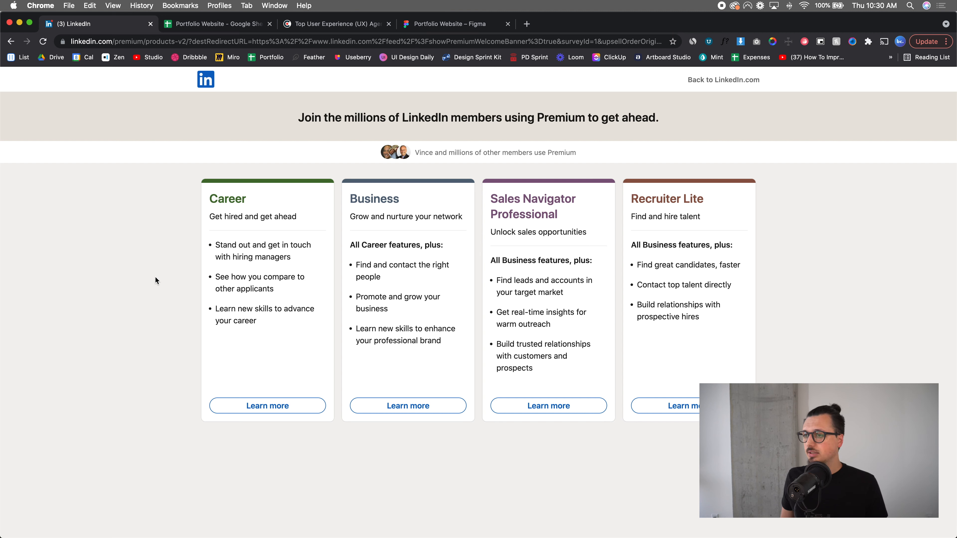
mouse_move(210, 218)
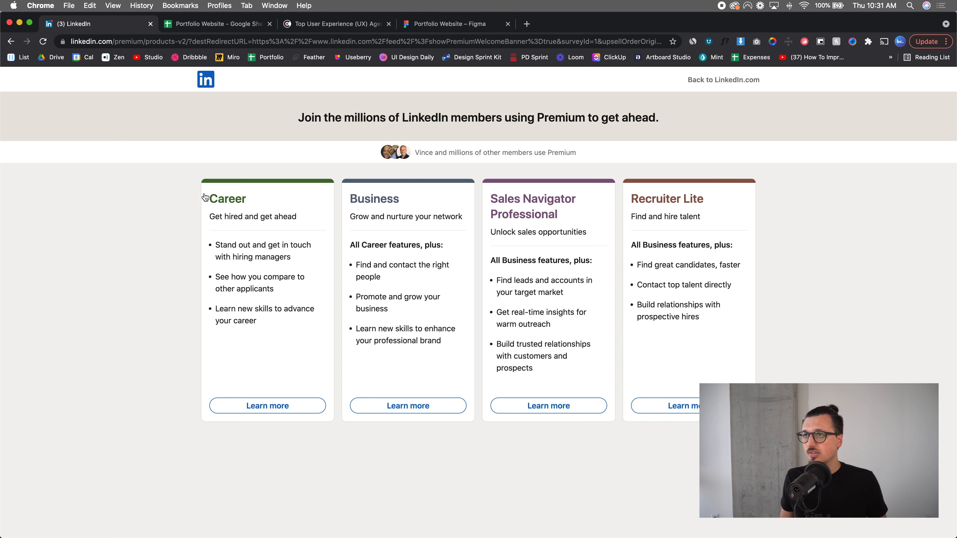
mouse_move(217, 24)
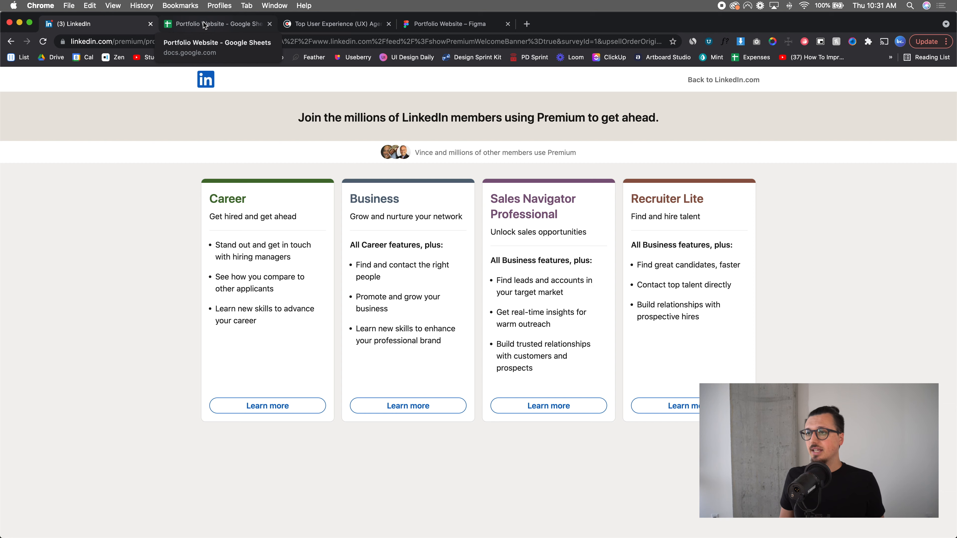
- Show the Portfolio Website spreadsheet and browse its column of about 52 linked designer names
left_click(217, 24)
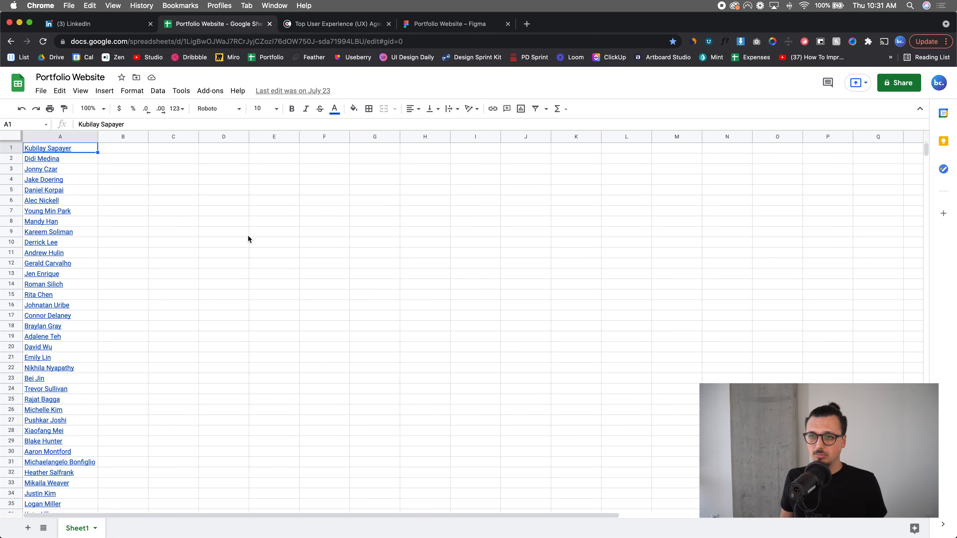
scroll("down", 3)
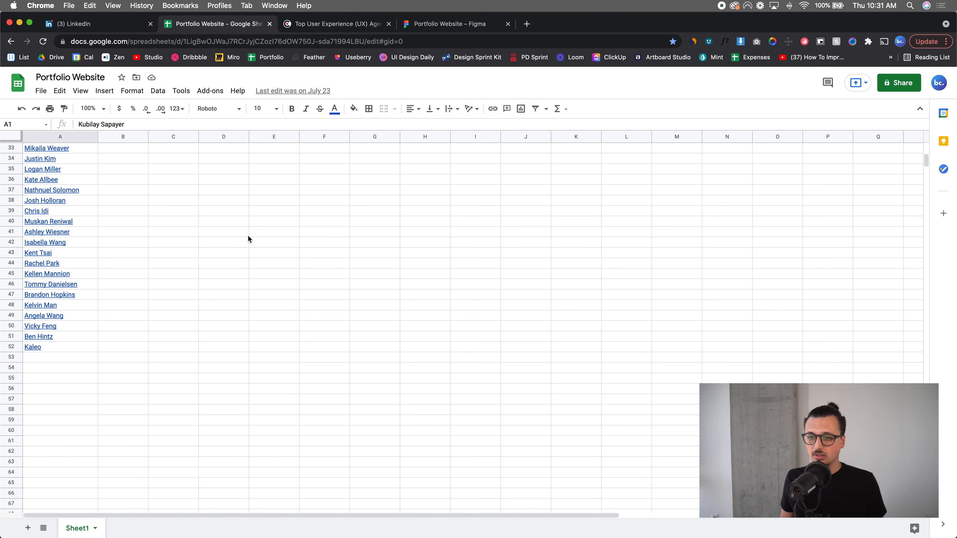
scroll("down", 3)
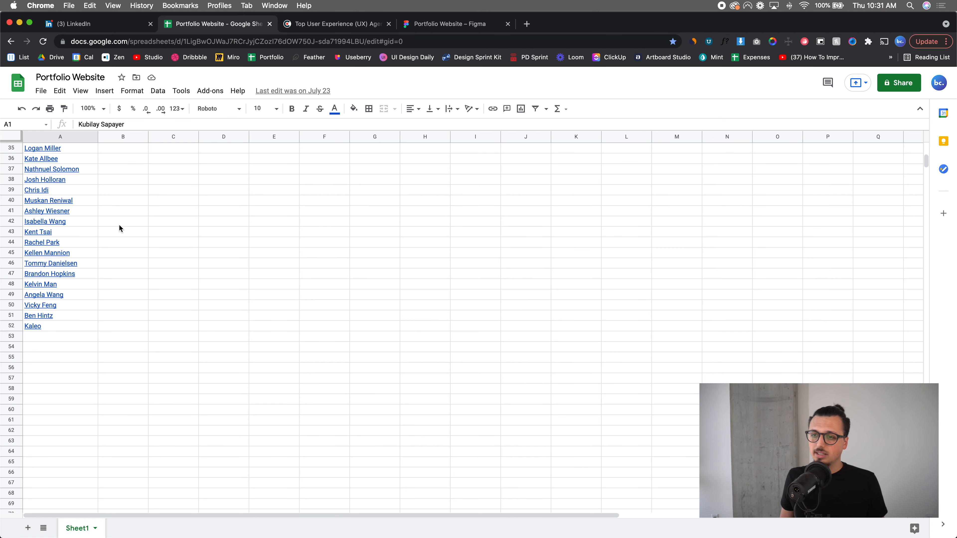
scroll("up", 3)
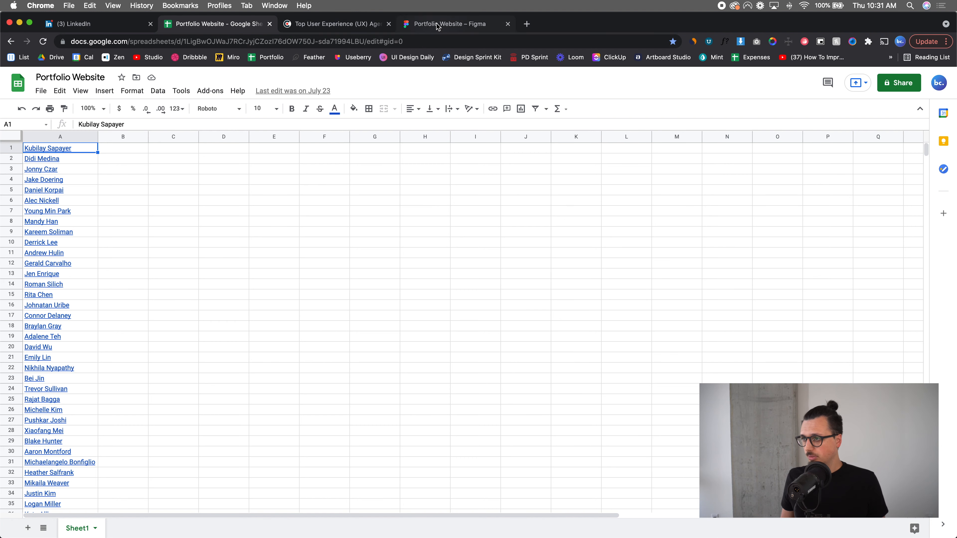
- Show the Portfolio Website Figma file and browse down to the iMac homepage drafts for Brendan
left_click(445, 23)
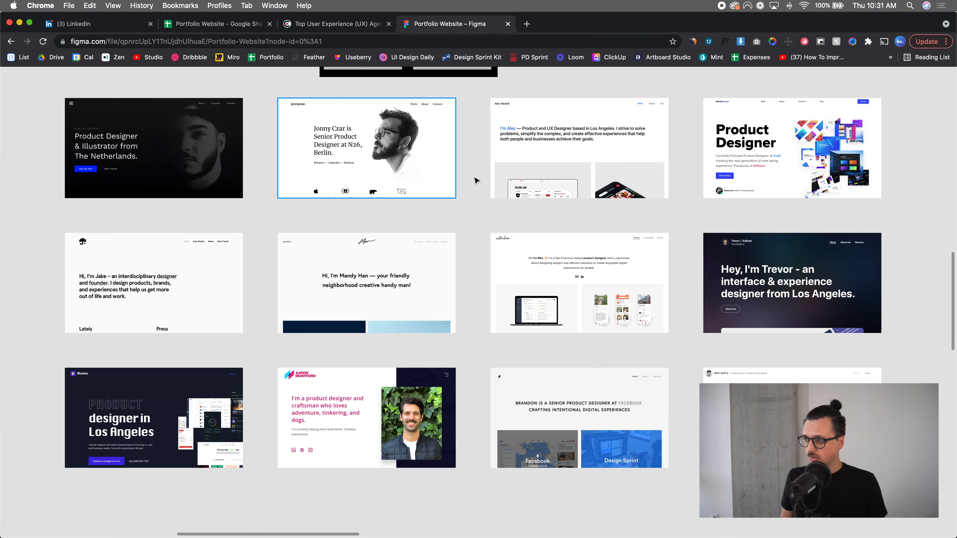
scroll("down", 3)
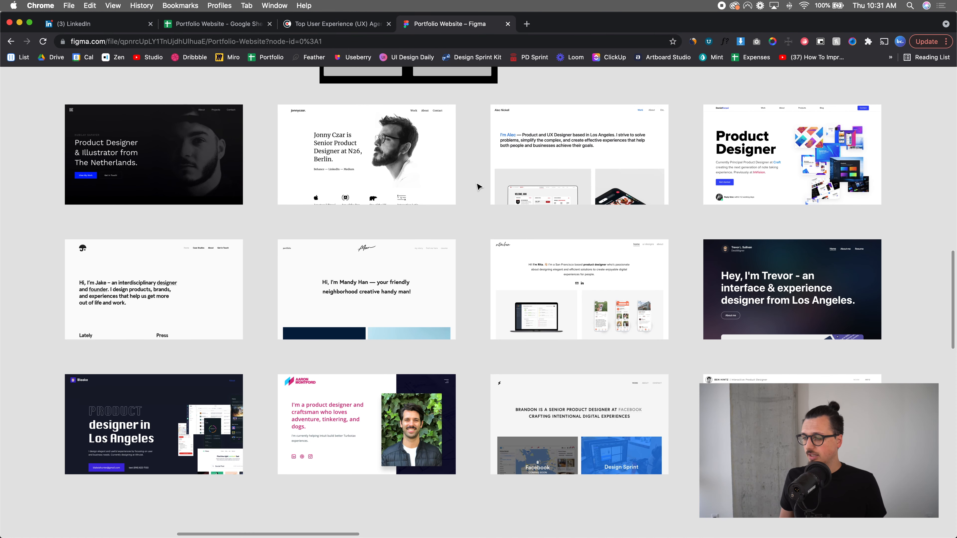
scroll("up", 3)
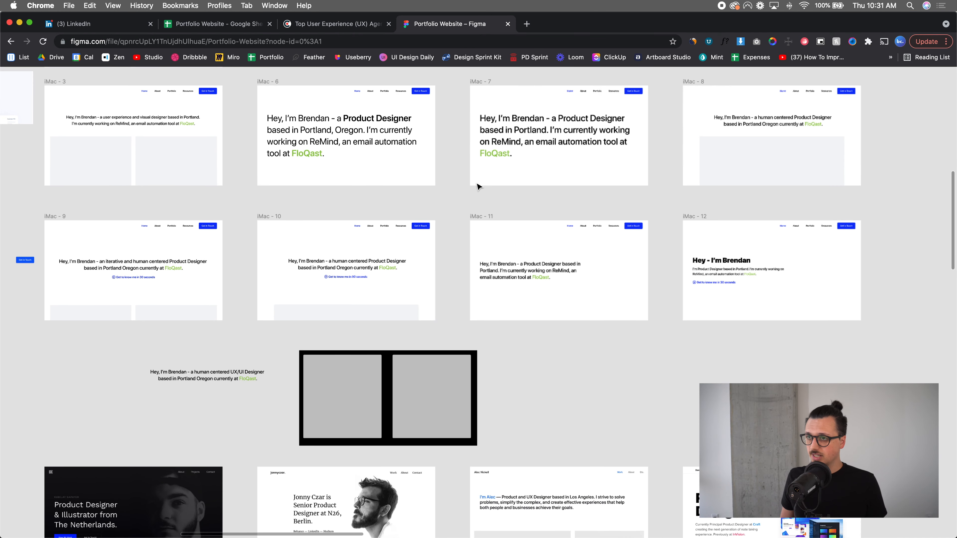
scroll("down", 3)
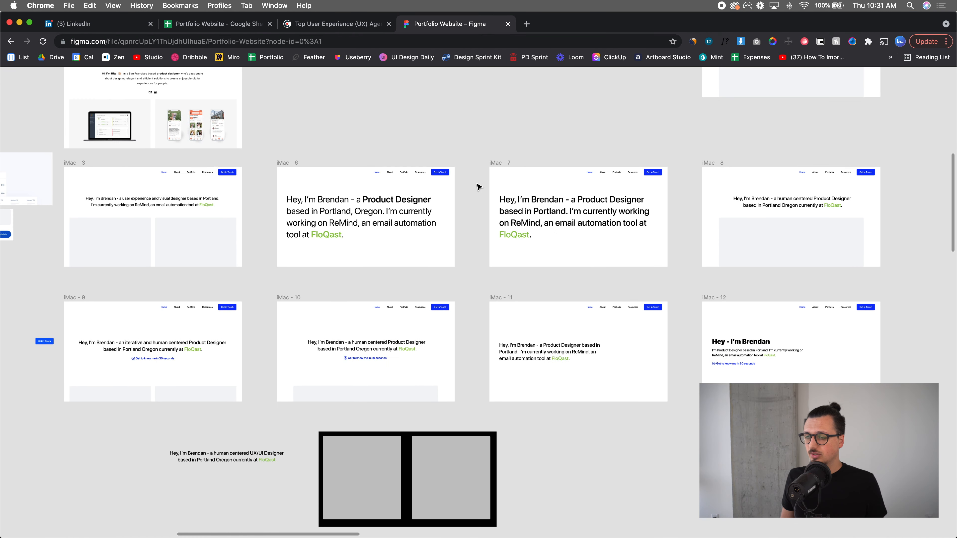
scroll("down", 3)
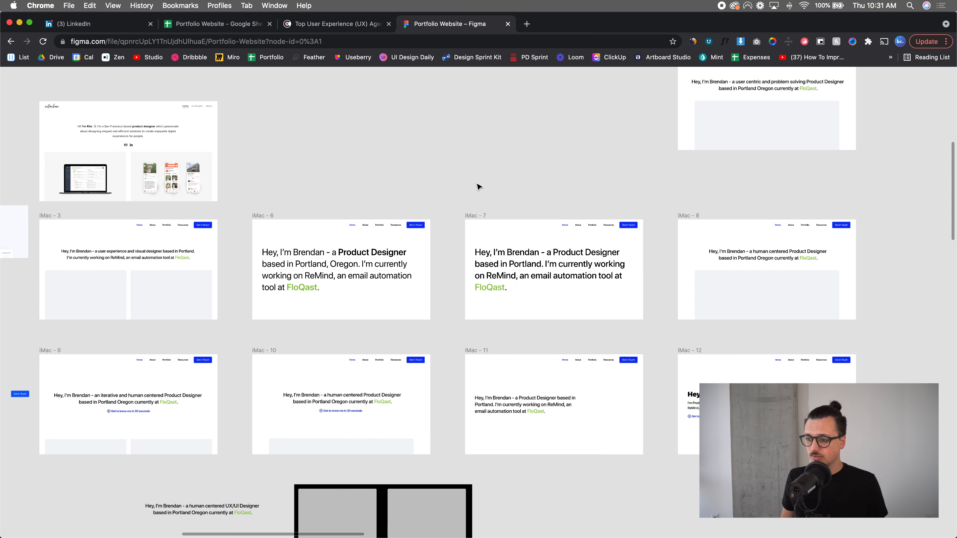
scroll("down", 3)
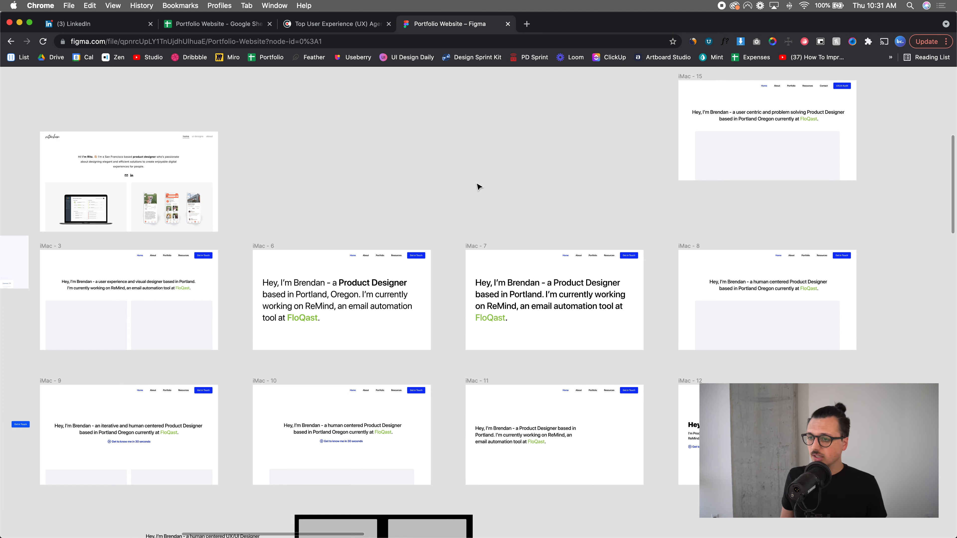
mouse_move(275, 337)
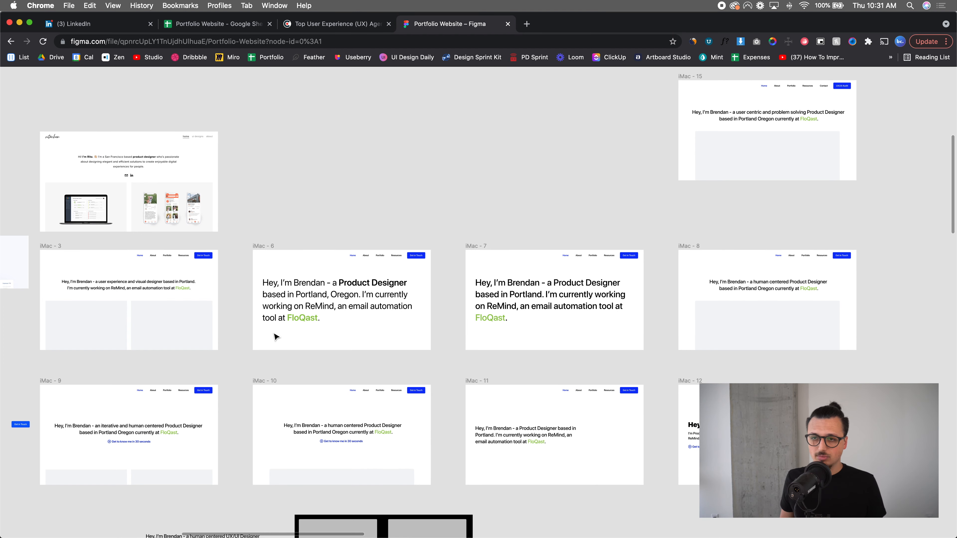
mouse_move(319, 199)
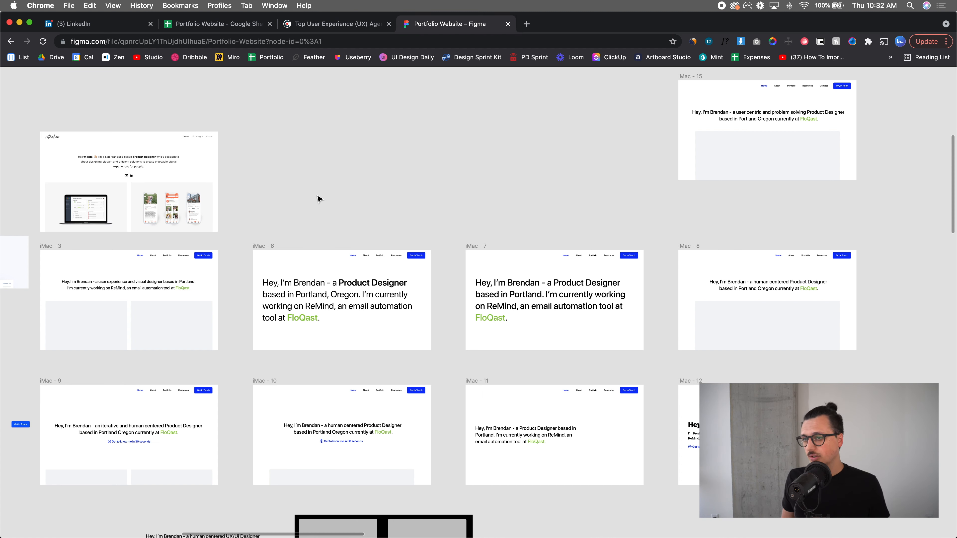
mouse_move(236, 264)
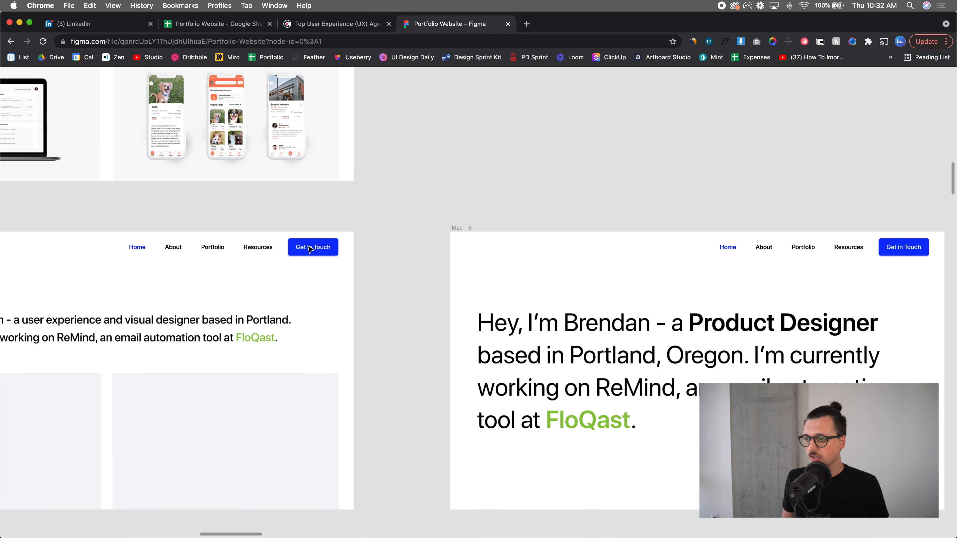
mouse_move(378, 218)
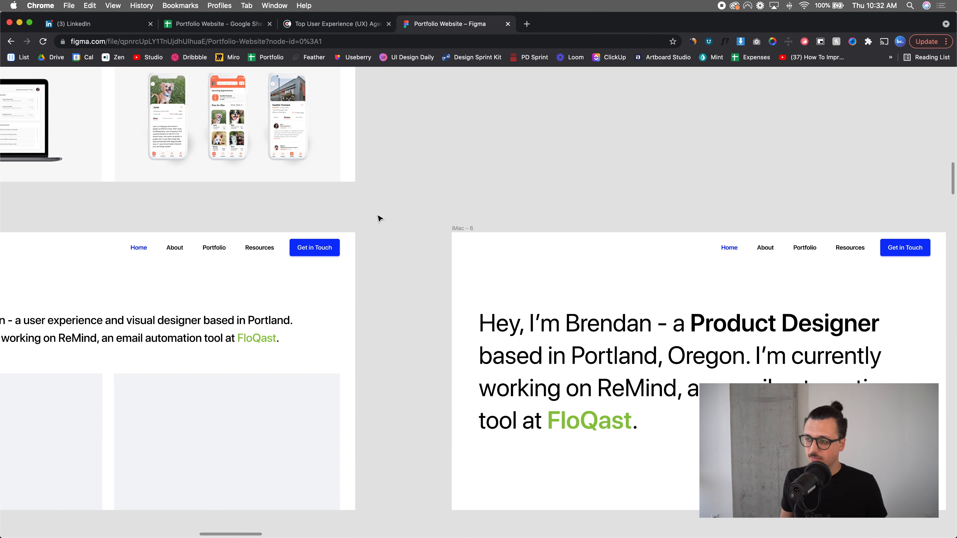
scroll("down", 3)
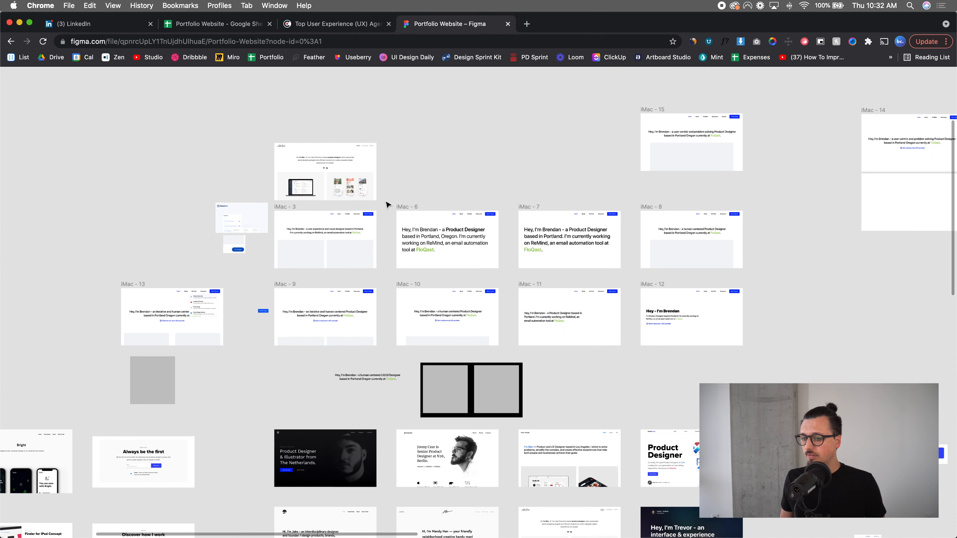
- Browse further down Figma's reference grid, then return to the Portfolio Website spreadsheet of designer names
scroll("down", 3)
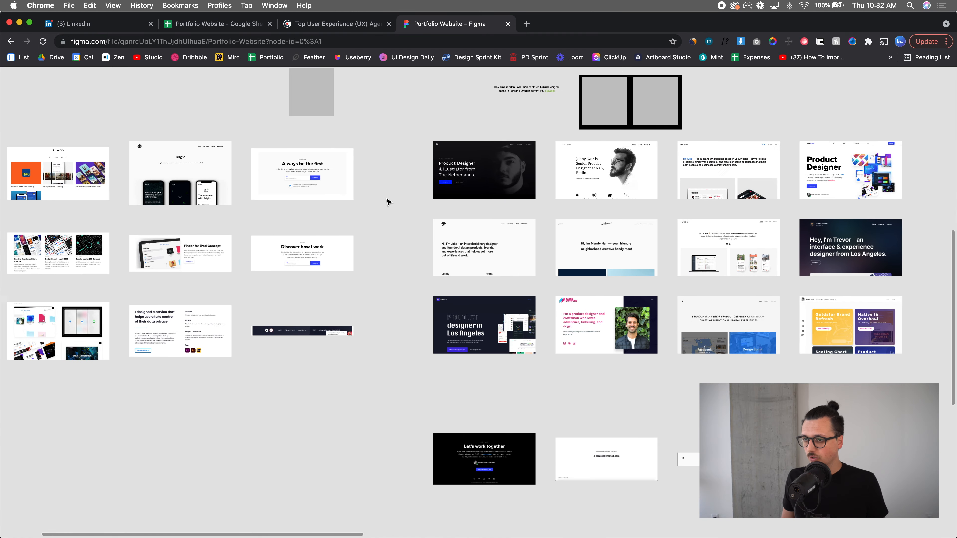
scroll("down", 3)
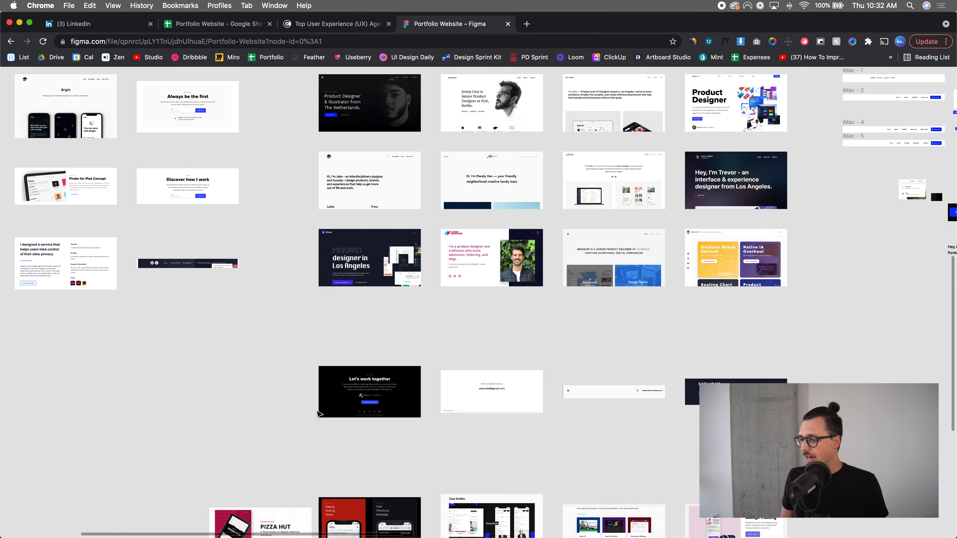
scroll("down", 3)
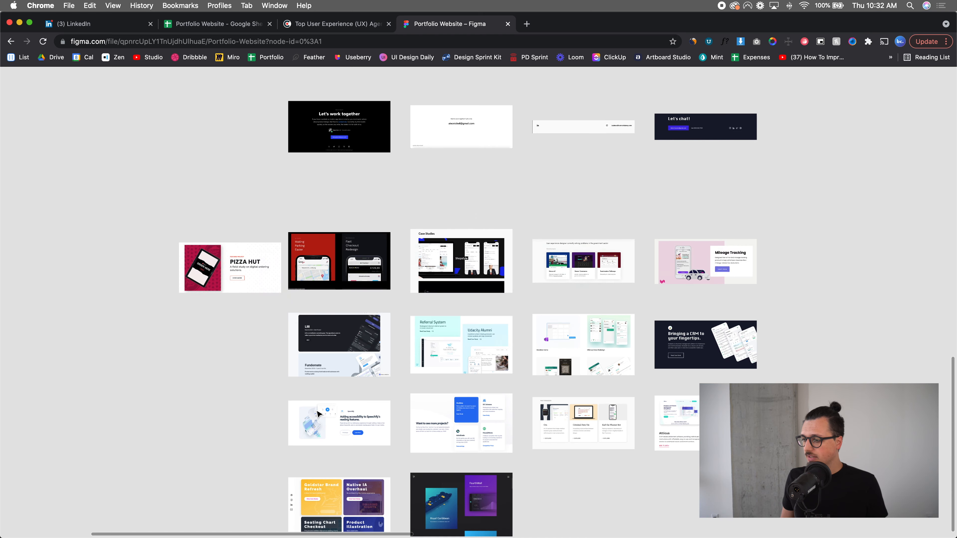
scroll("down", 3)
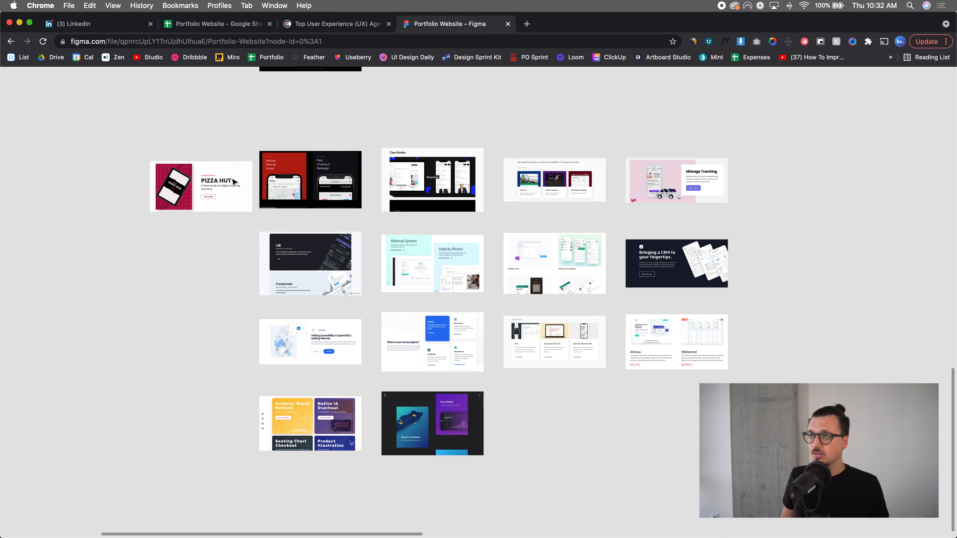
left_click(217, 23)
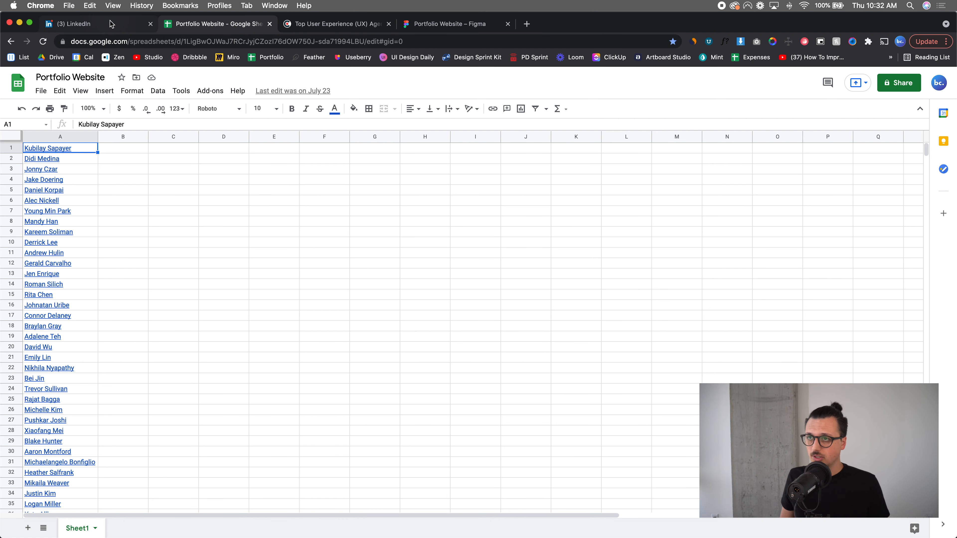
mouse_move(377, 4)
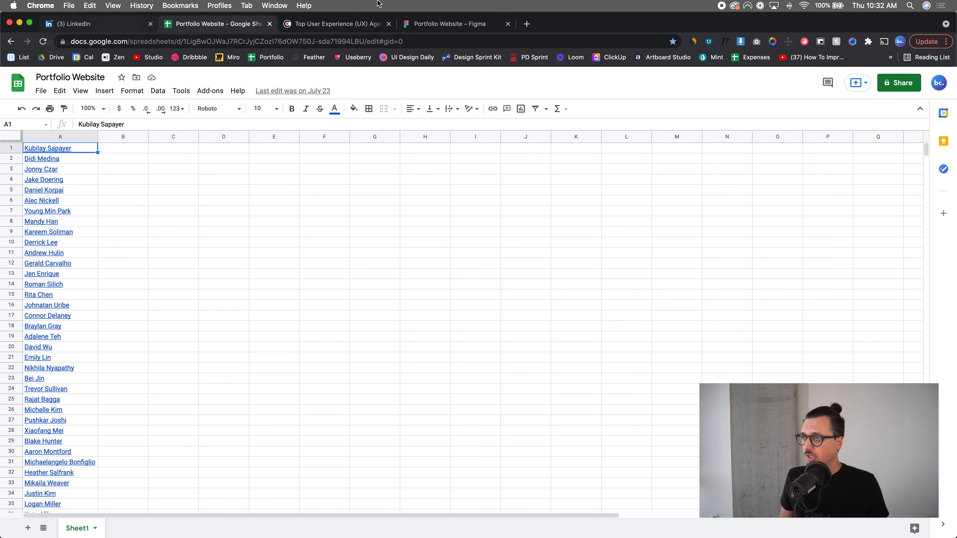
- Review Clutch's Top UX Agencies list with Momentum Design Lab, Fuzzy Math, Clay and Goji Labs
left_click(335, 24)
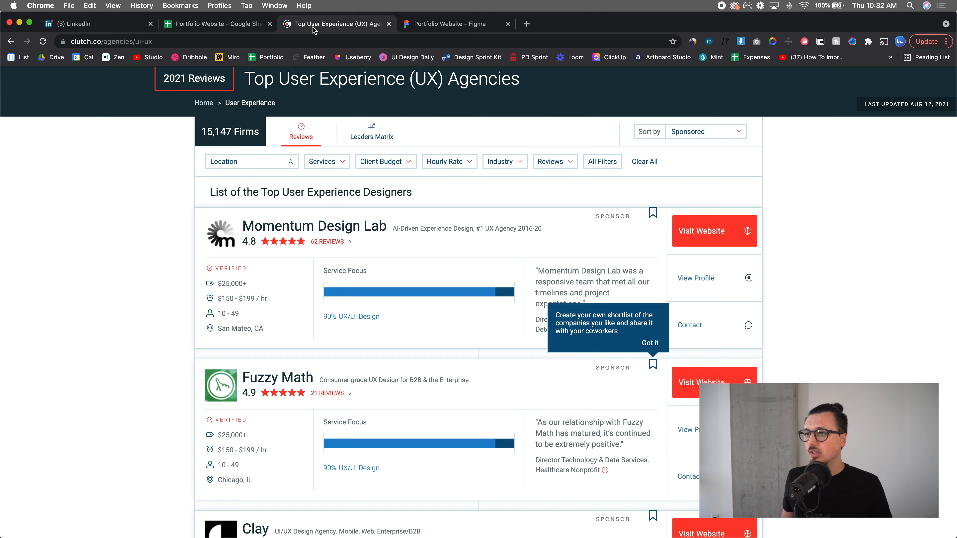
mouse_move(172, 250)
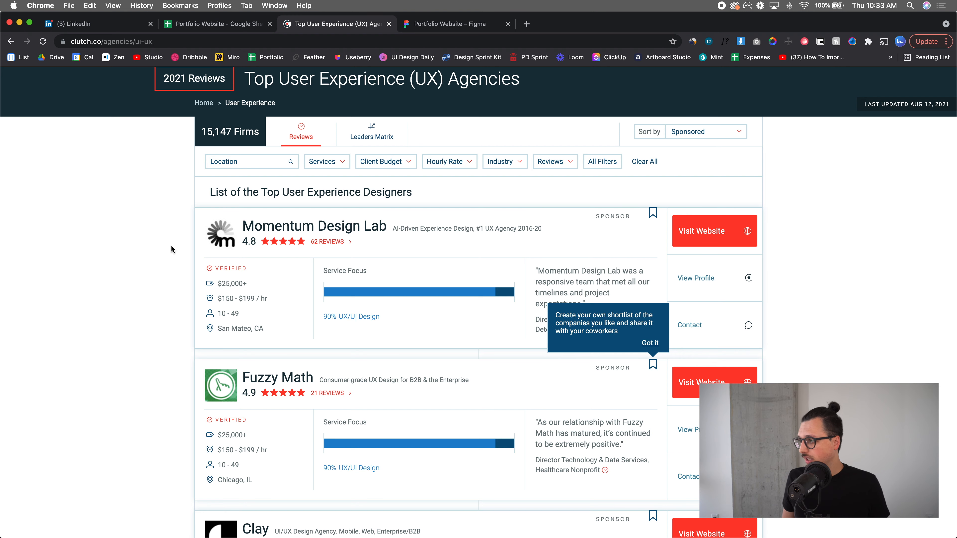
mouse_move(702, 237)
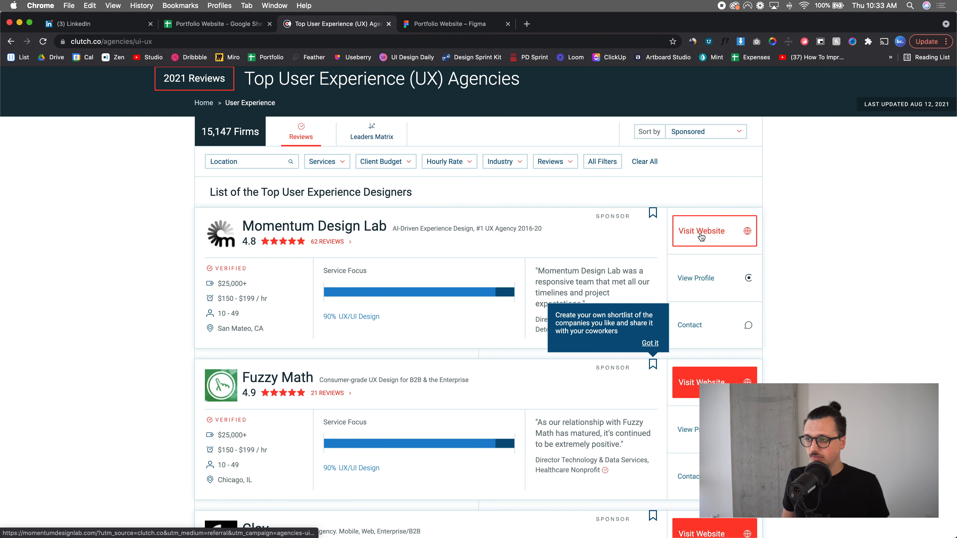
scroll("down", 3)
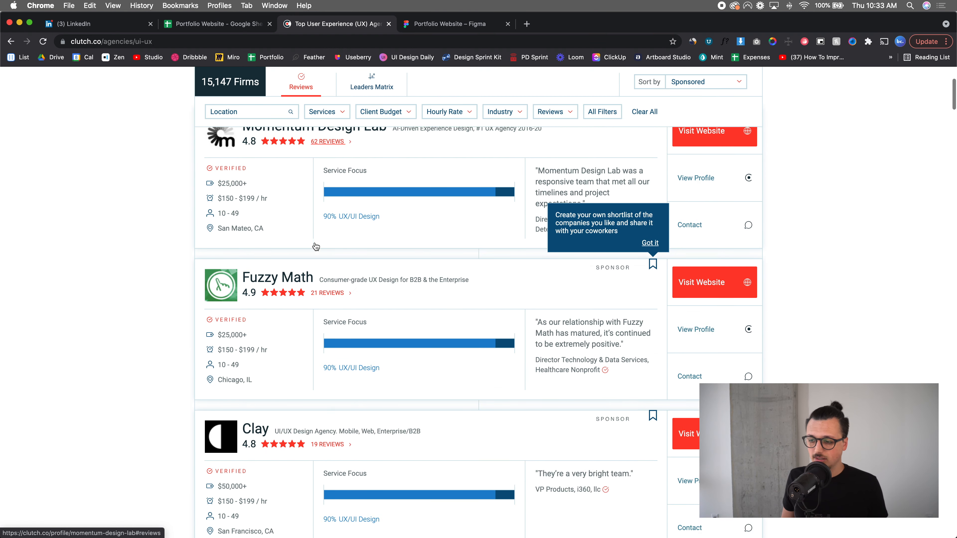
scroll("down", 3)
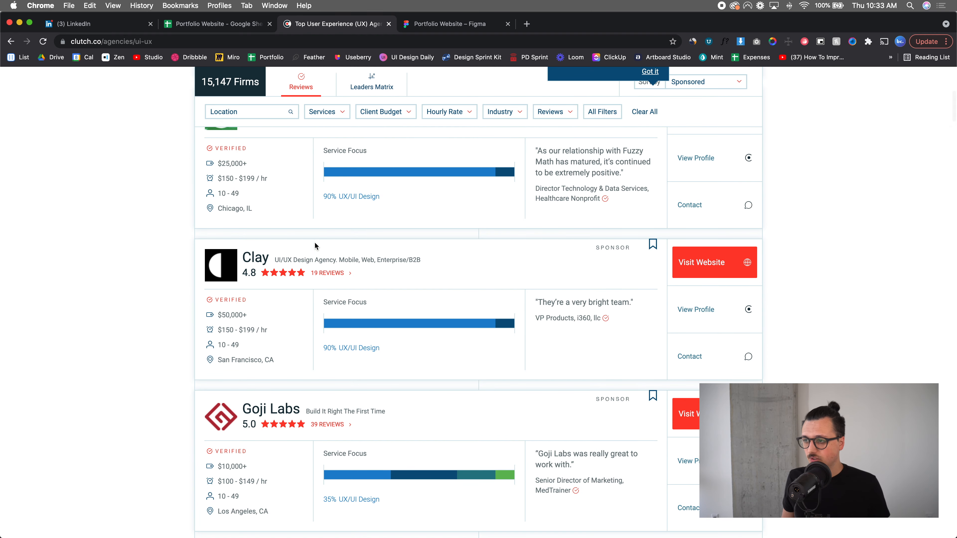
scroll("up", 3)
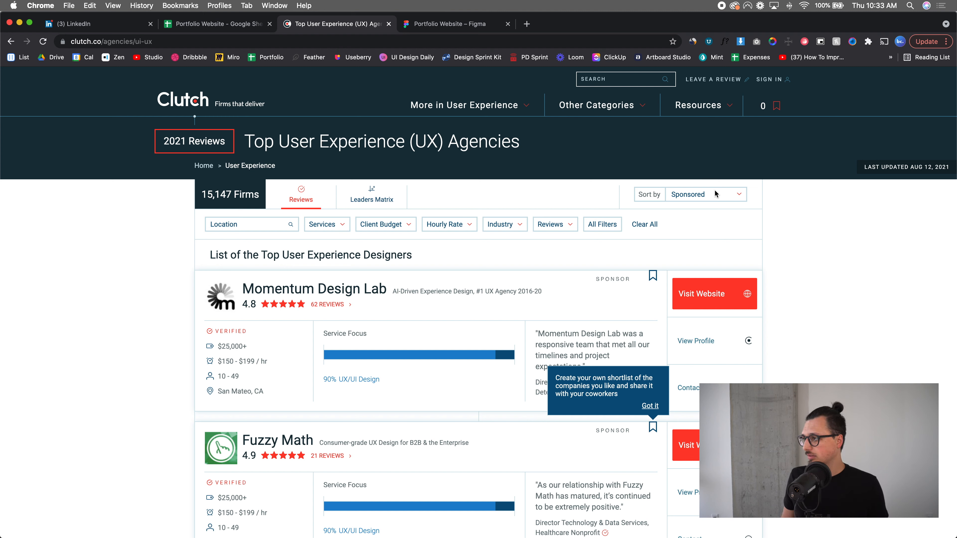
- Check Clutch's Sort by options keeping Sponsored order, then return to Brendan's homepage draft in Figma
left_click(706, 194)
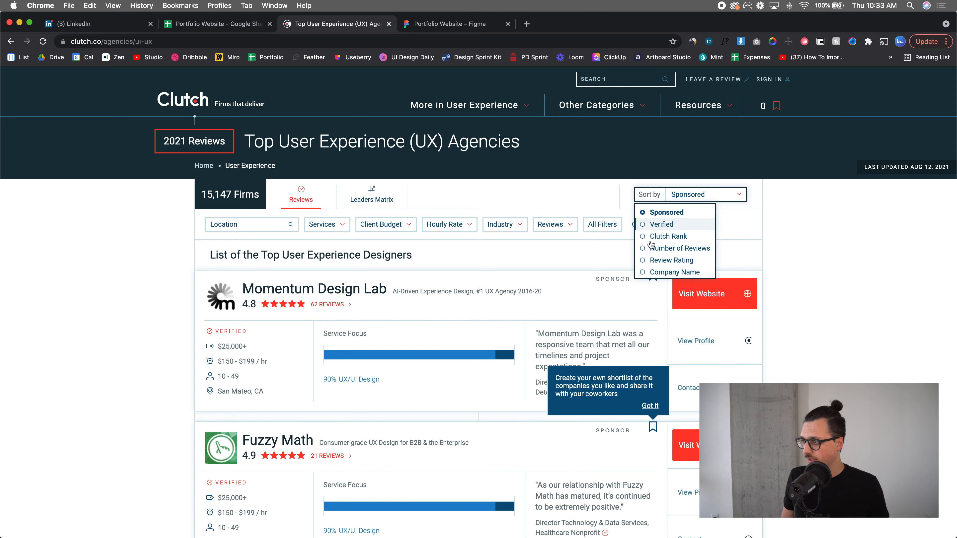
left_click(802, 233)
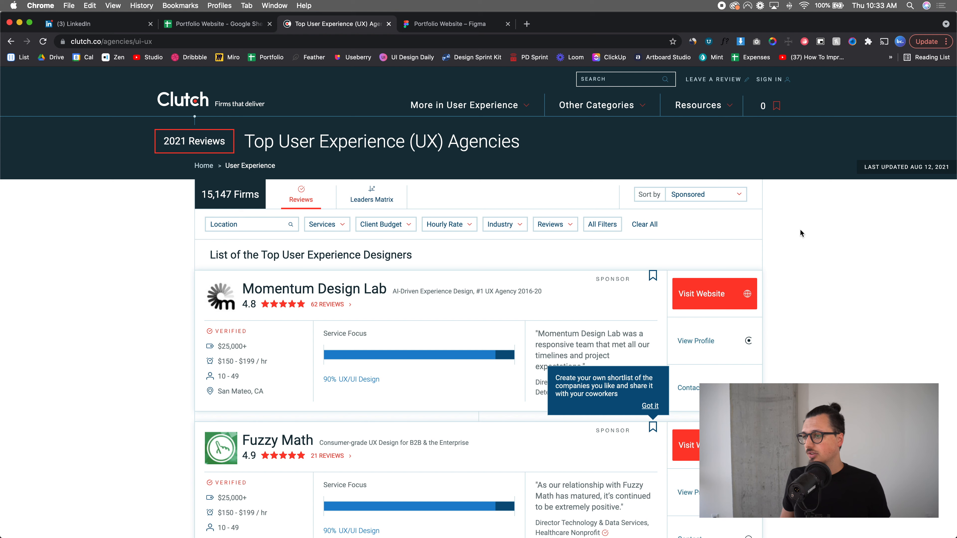
mouse_move(563, 259)
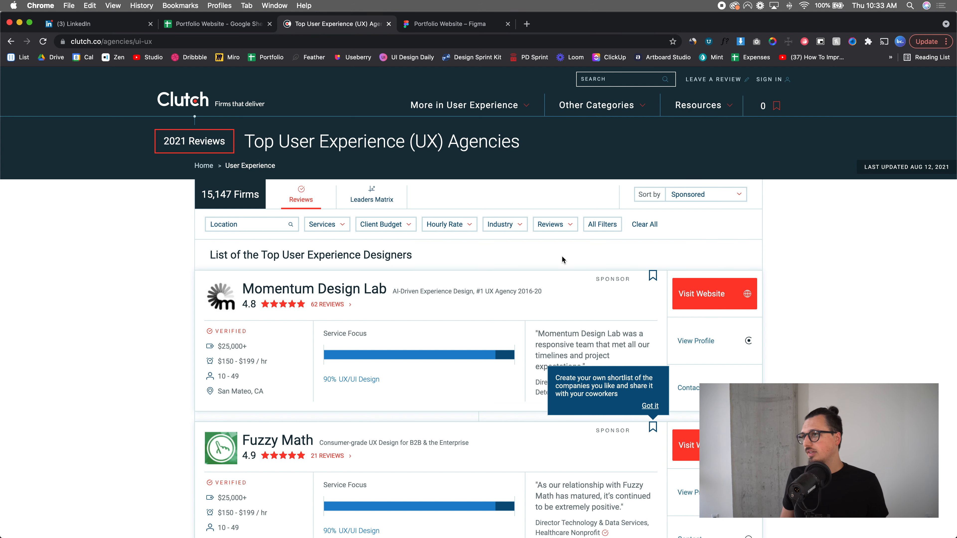
left_click(454, 23)
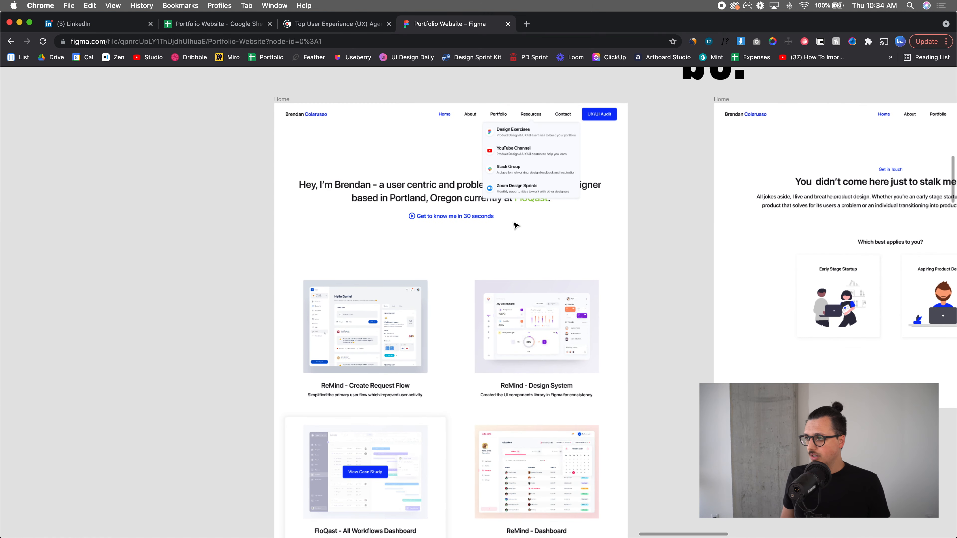
scroll("down", 3)
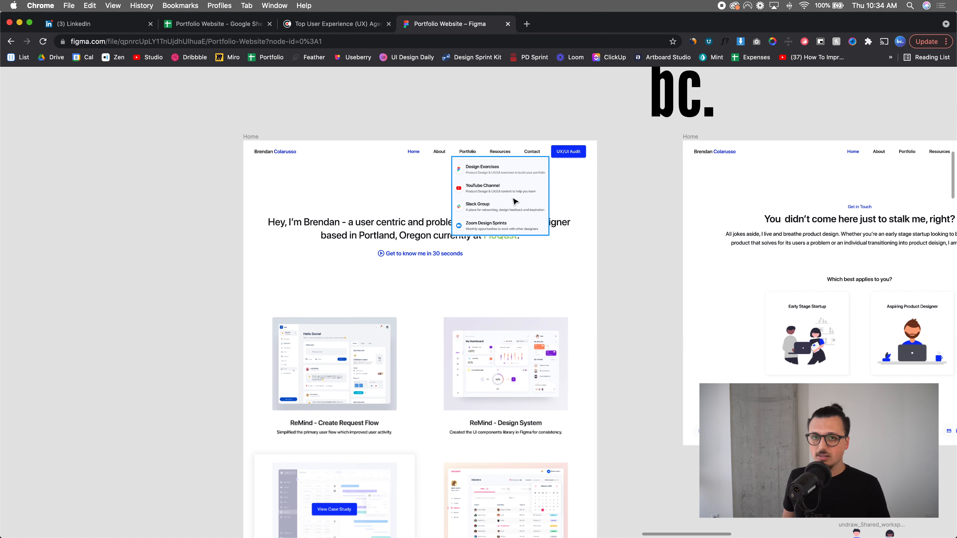
mouse_move(634, 221)
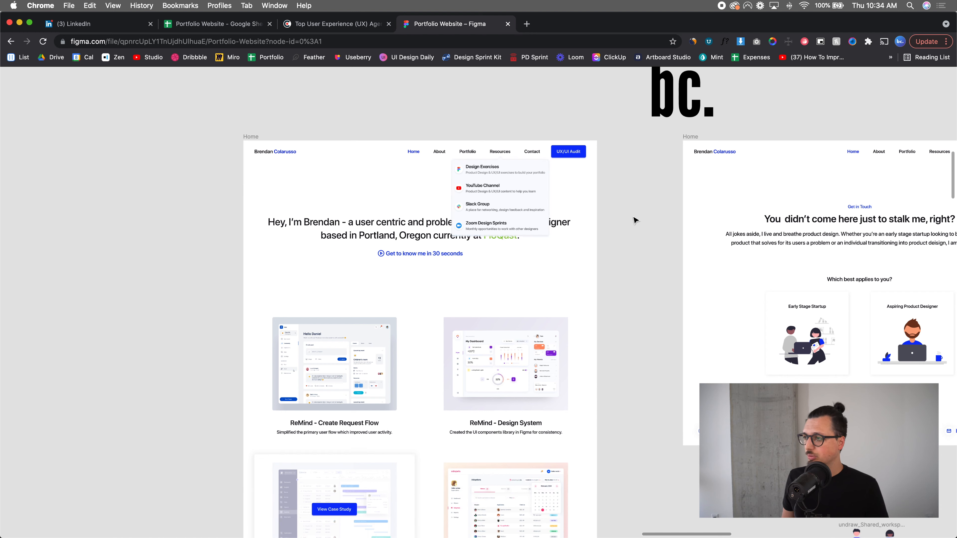
mouse_move(503, 206)
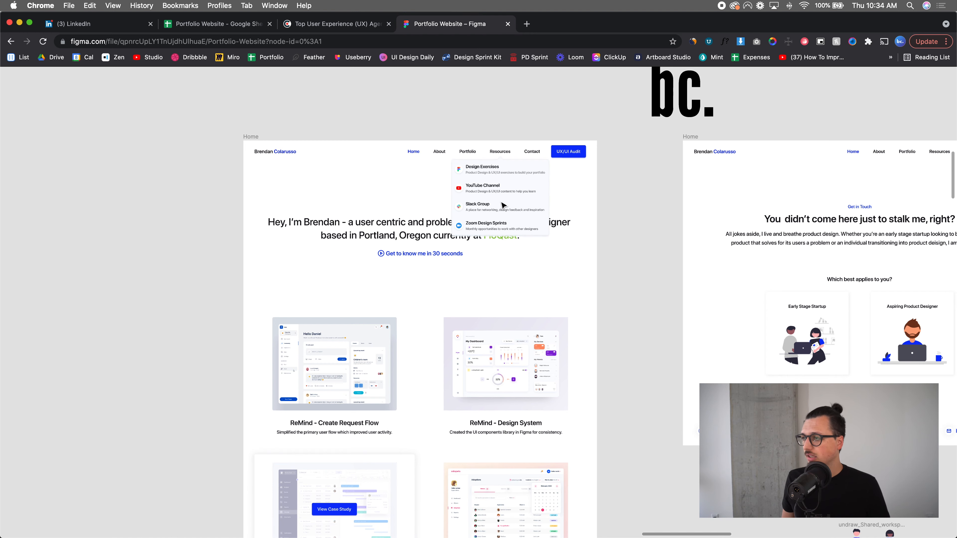
mouse_move(620, 195)
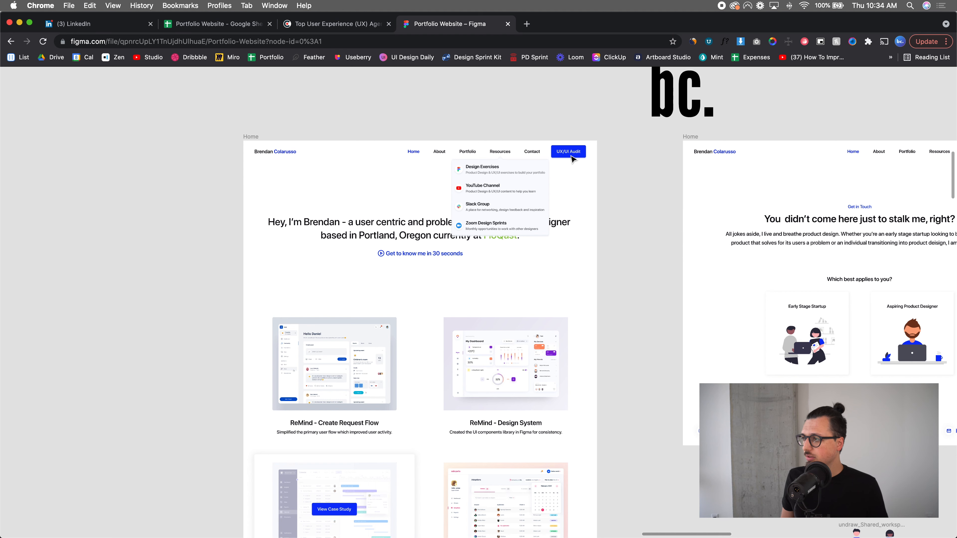
mouse_move(625, 167)
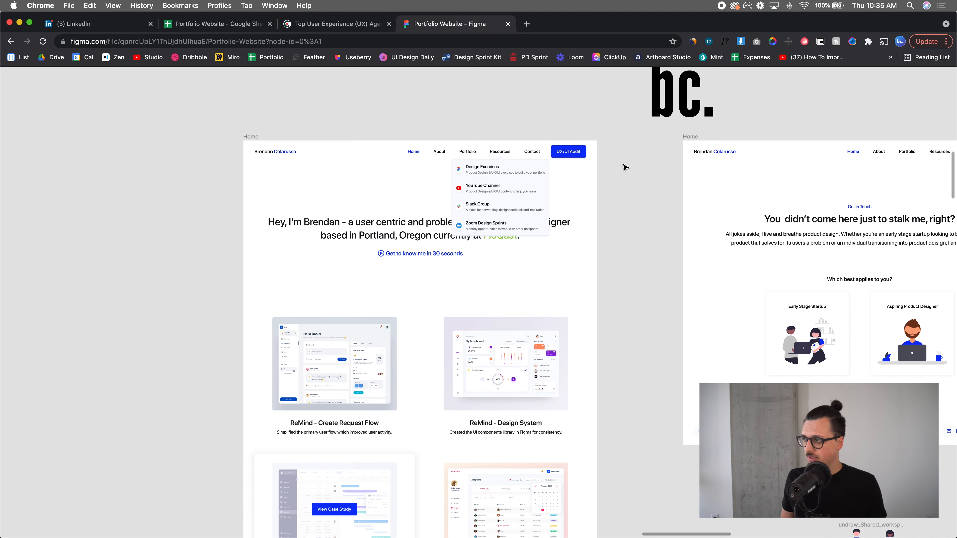
scroll("down", 3)
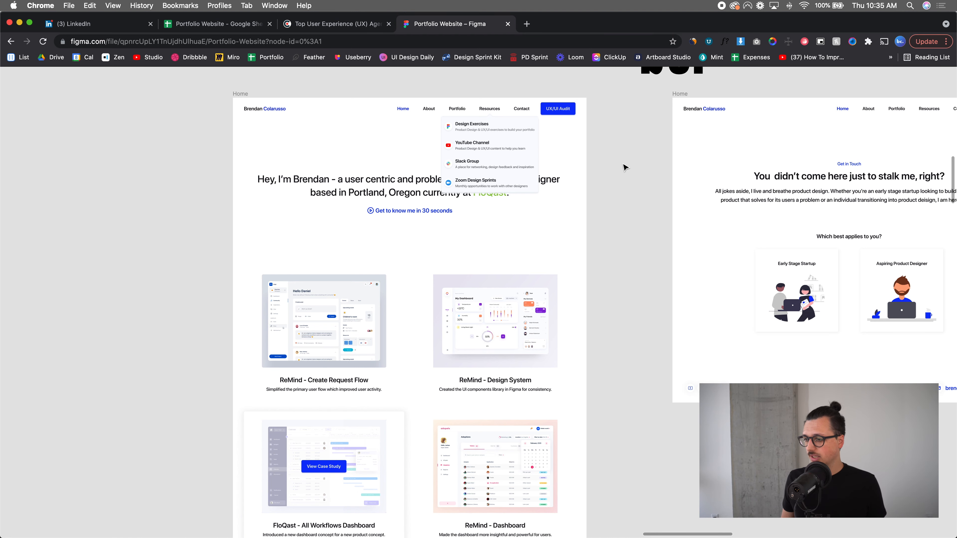
scroll("down", 3)
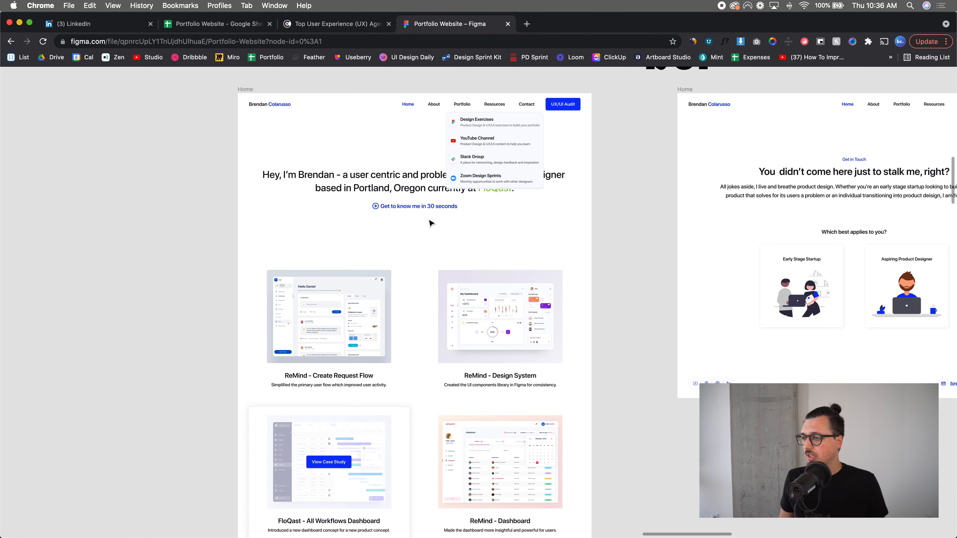
- Review the Home frame down to its footer, then return to LinkedIn's Premium plans page
scroll("down", 3)
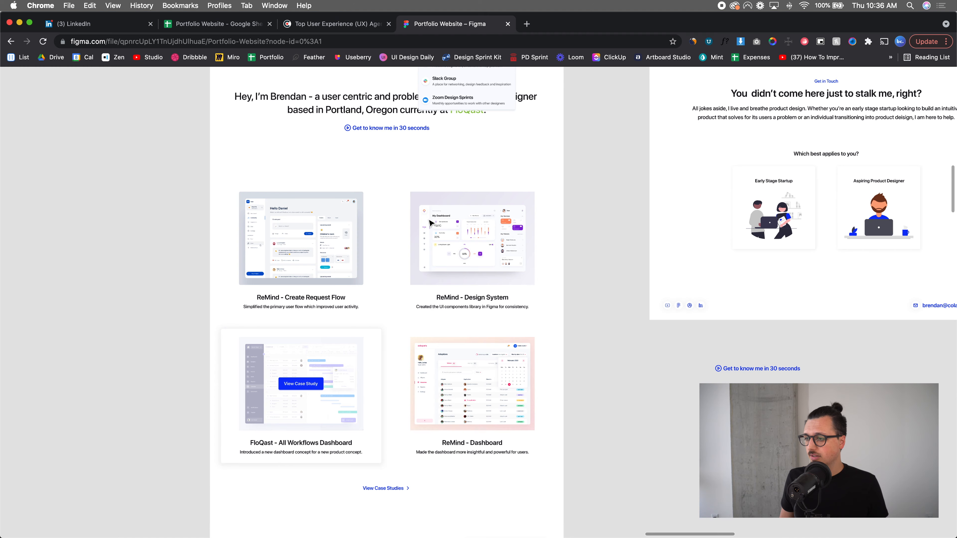
scroll("down", 3)
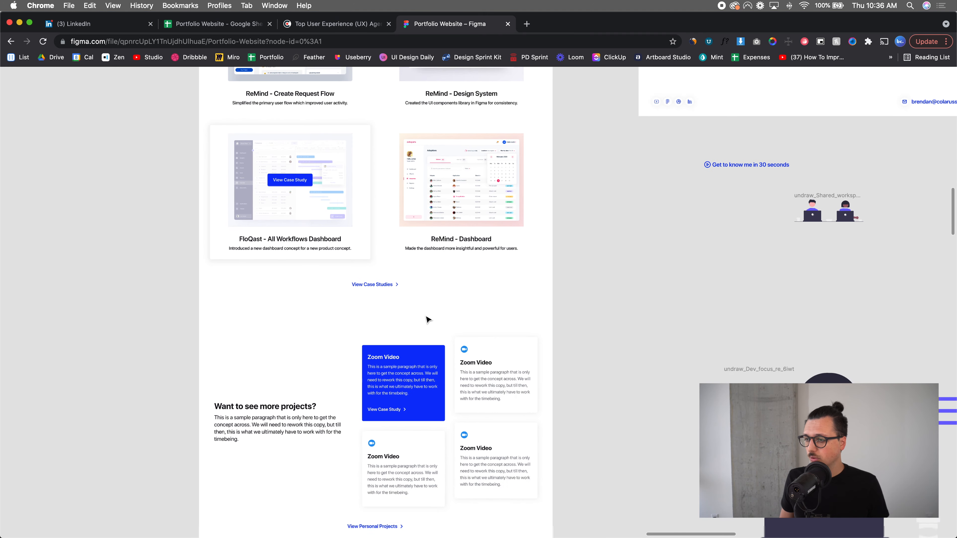
scroll("down", 3)
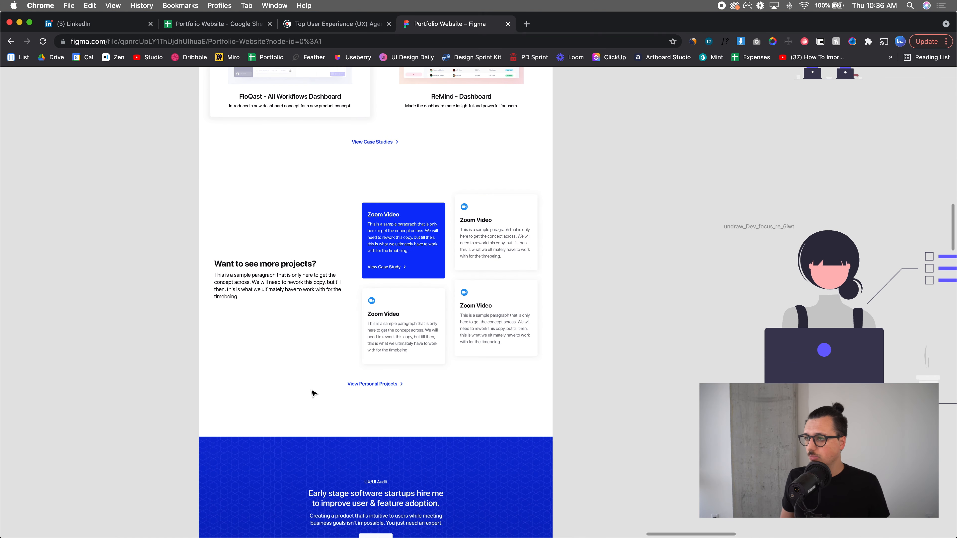
mouse_move(273, 242)
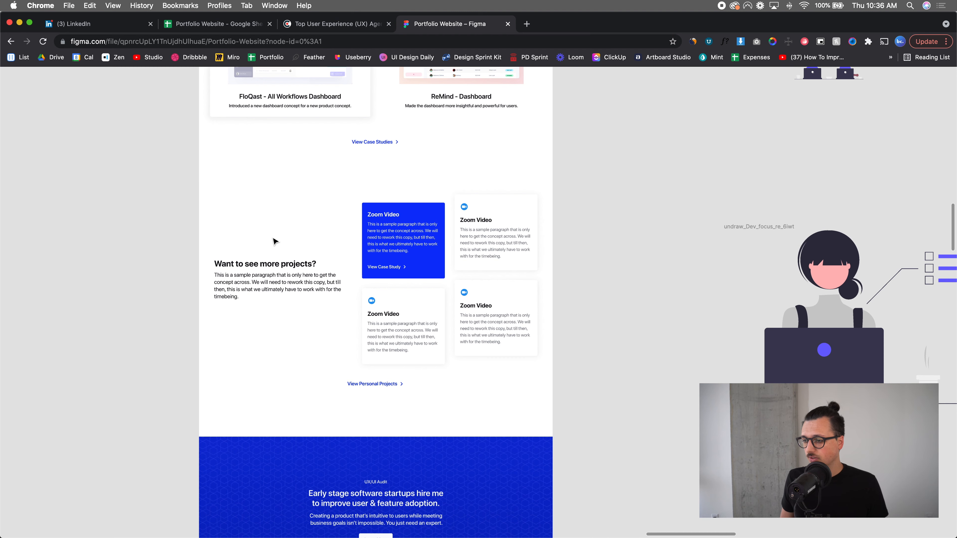
scroll("down", 3)
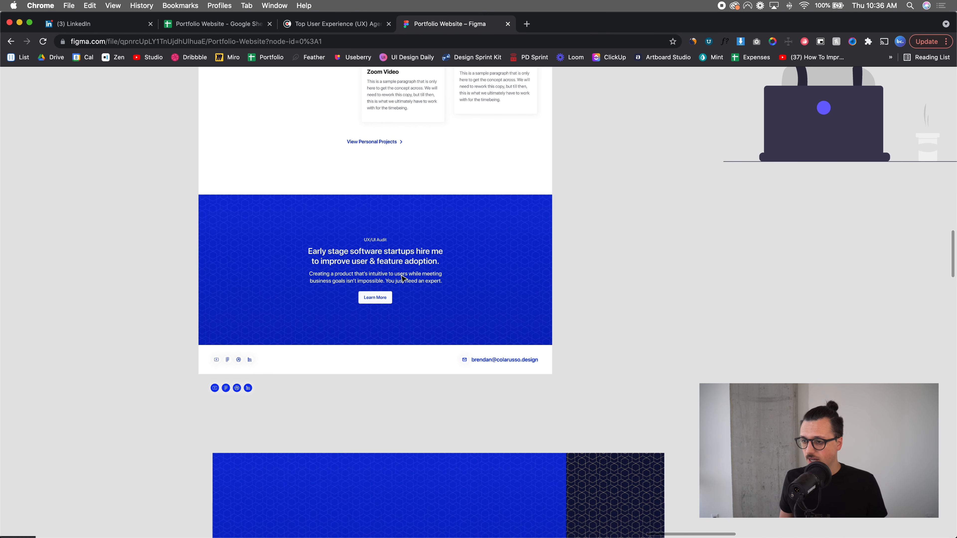
mouse_move(194, 342)
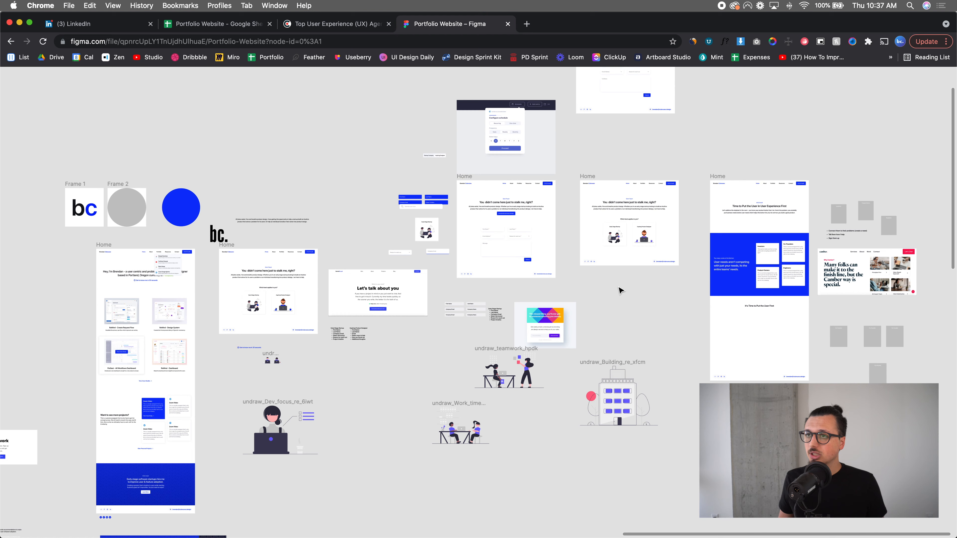
mouse_move(112, 27)
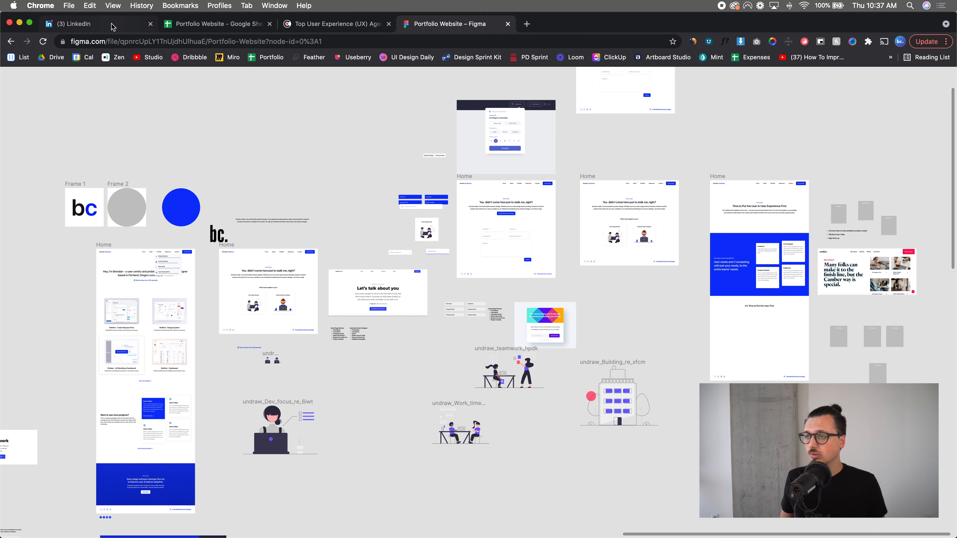
left_click(79, 23)
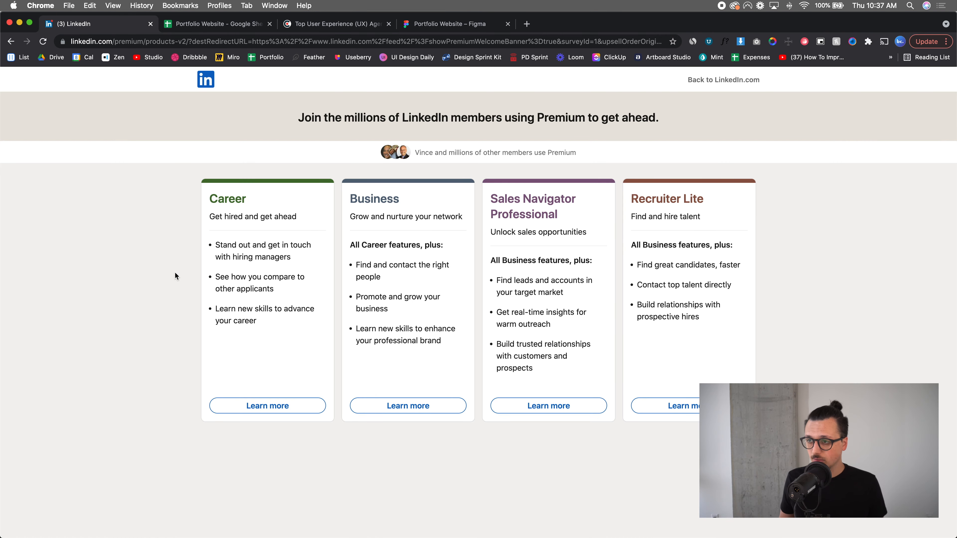